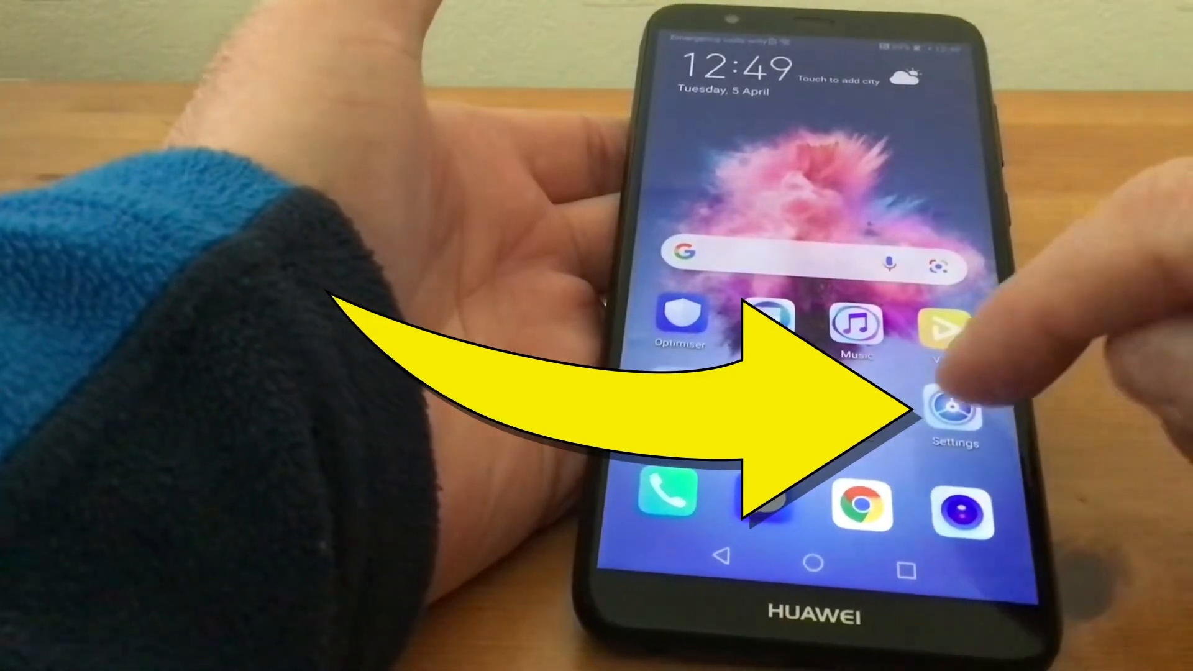
Launch the Settings app from the home screen icon
{"action": "left_click", "coordinate": [955, 412]}
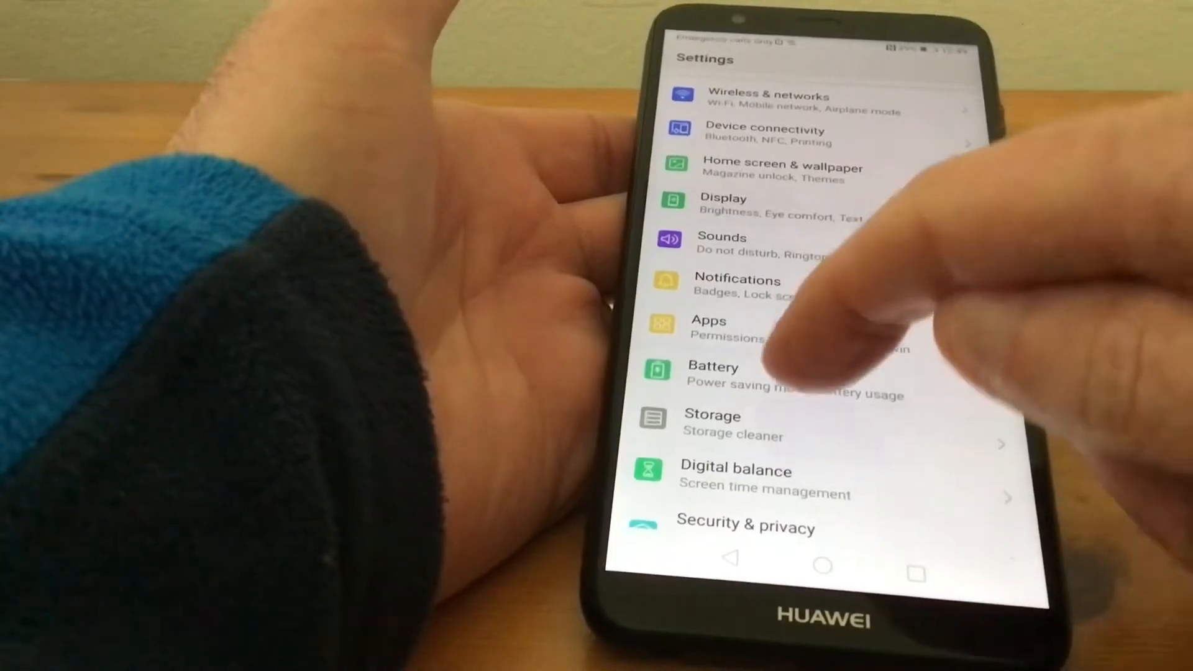
Show the Battery page with 39% charge and about 5 h 15 min remaining
{"action": "left_click", "coordinate": [714, 373]}
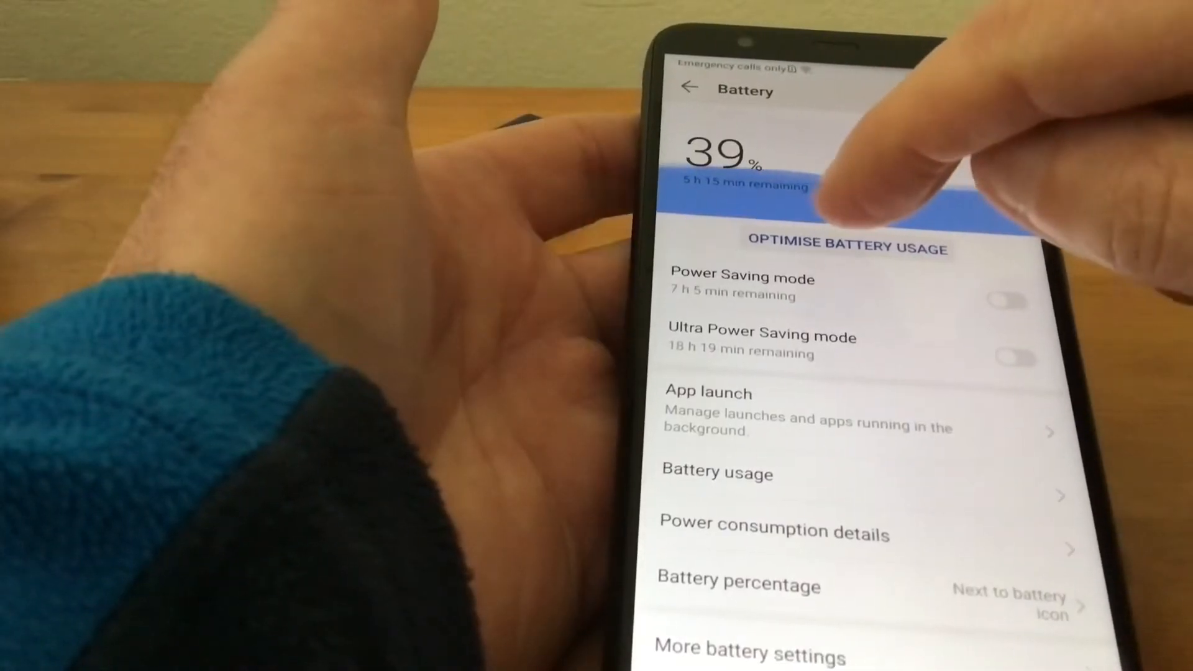
Run Optimise Battery Usage, get a 'Good condition' result, and finish back to the home screen
{"action": "left_click", "coordinate": [846, 245]}
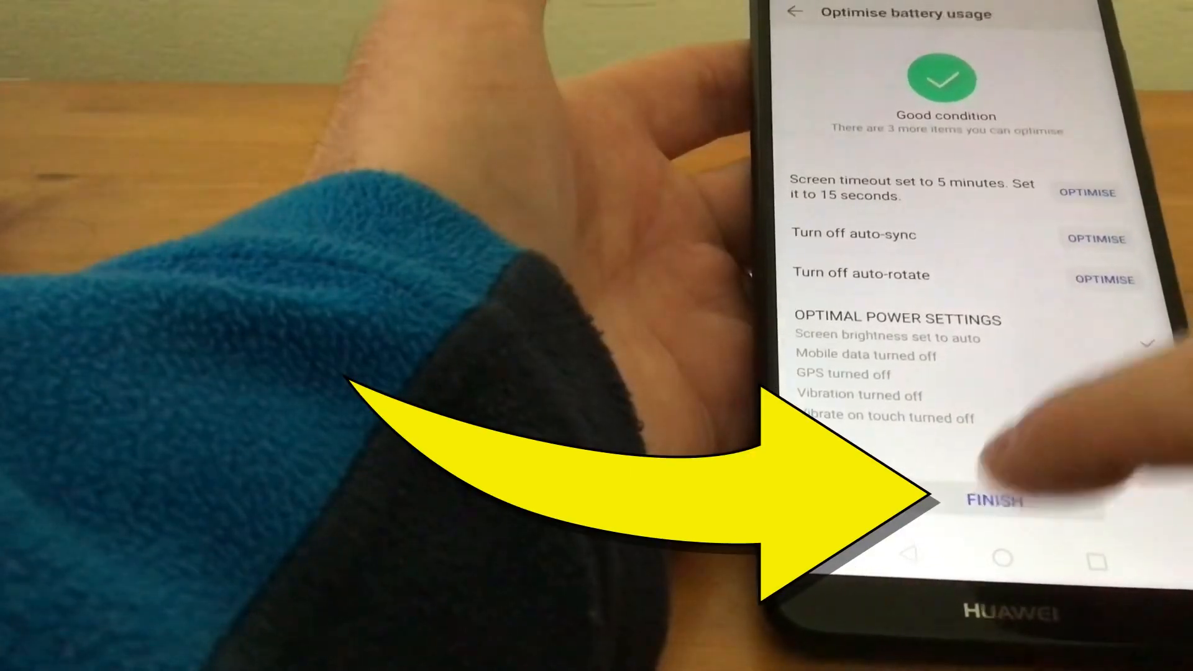
{"action": "left_click", "coordinate": [993, 501]}
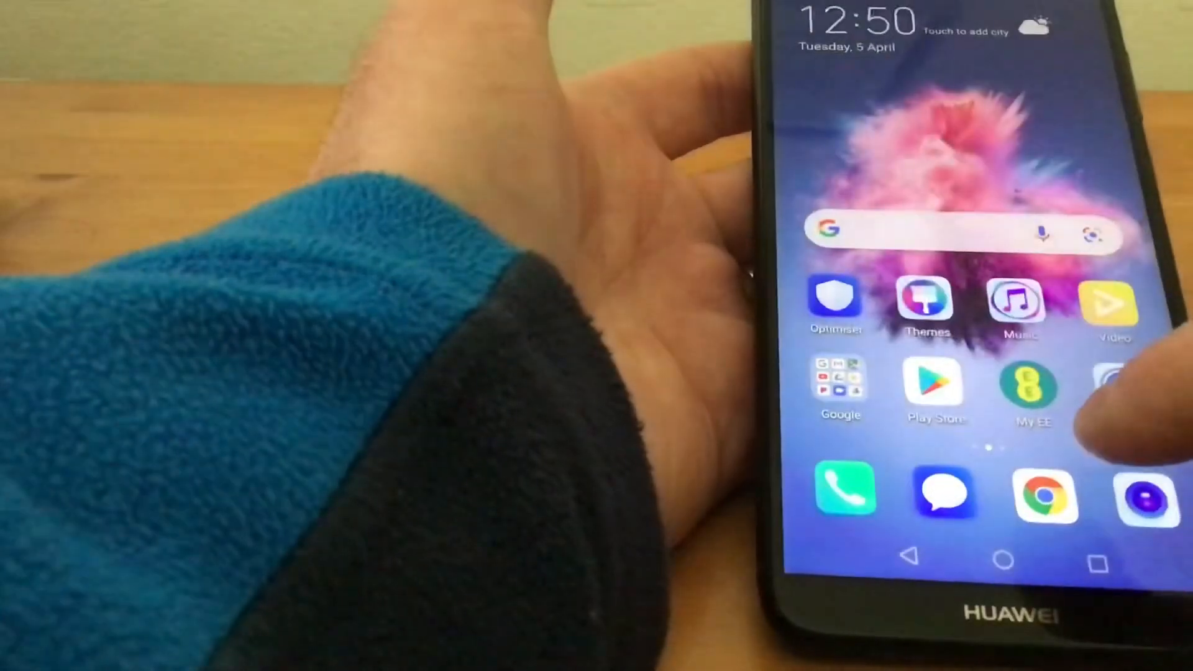